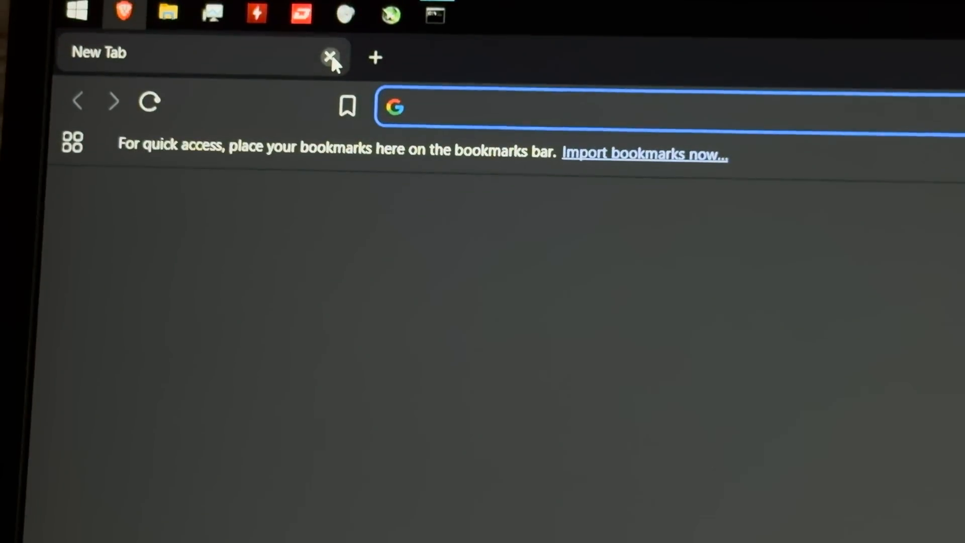
Search XDA for SGH-I337M and browse the AT&T Galaxy S4 development threads.
text(sgh)
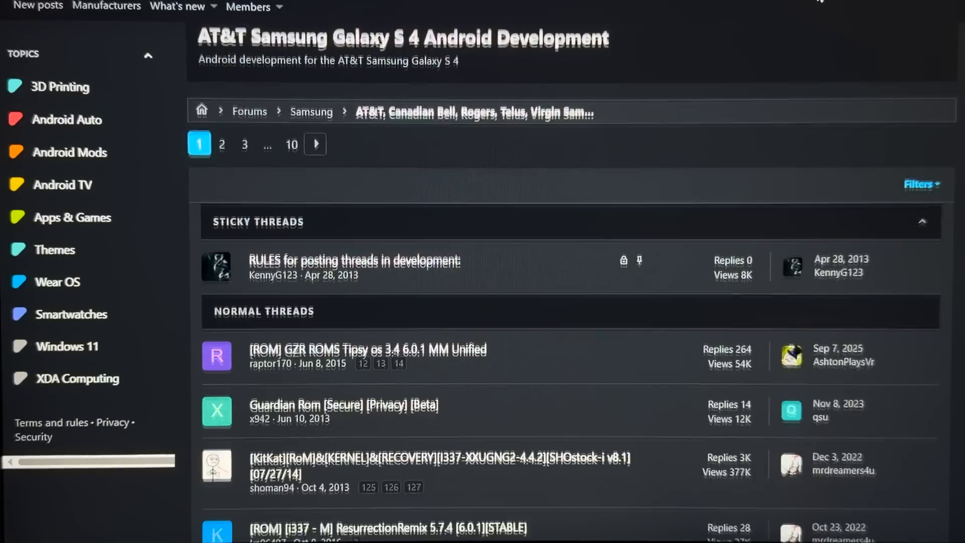
scroll(down, 3)
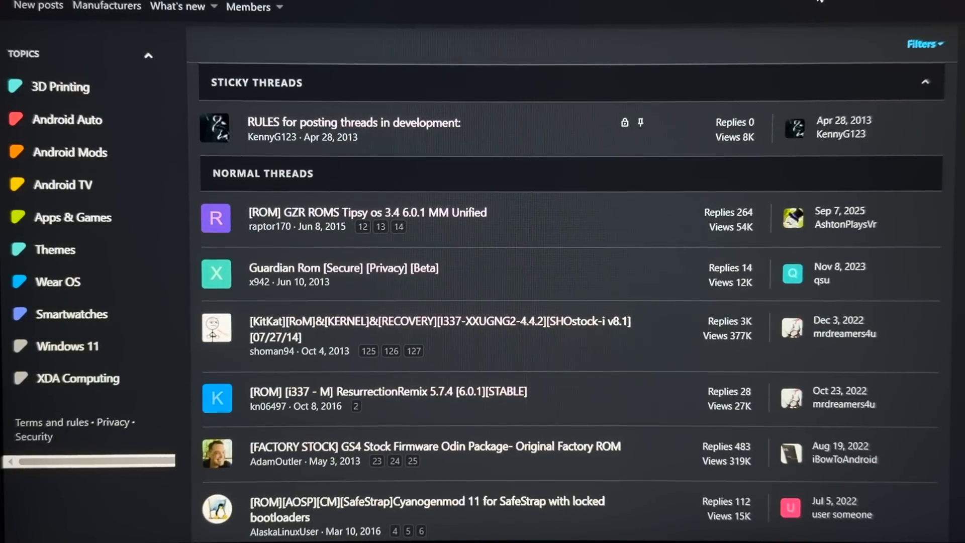
scroll(down, 3)
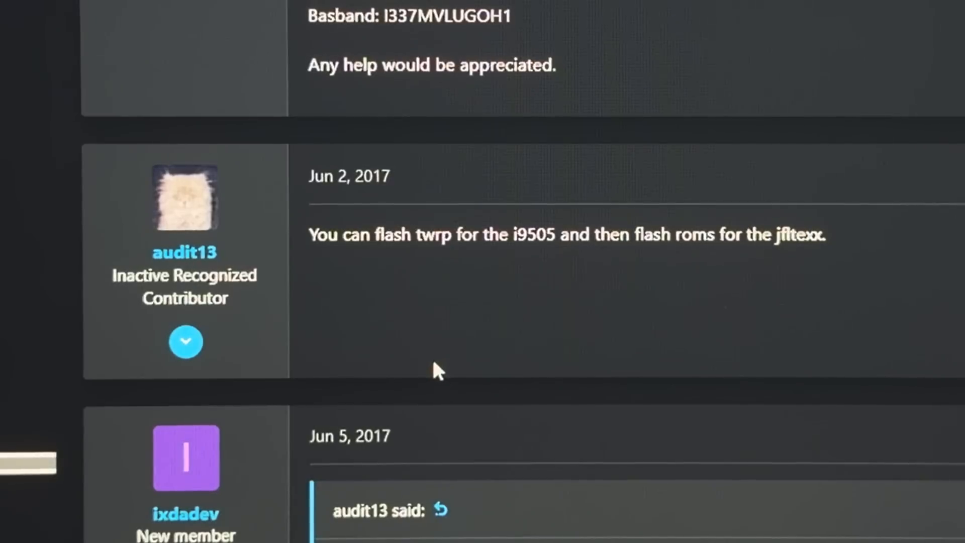
text(sam)
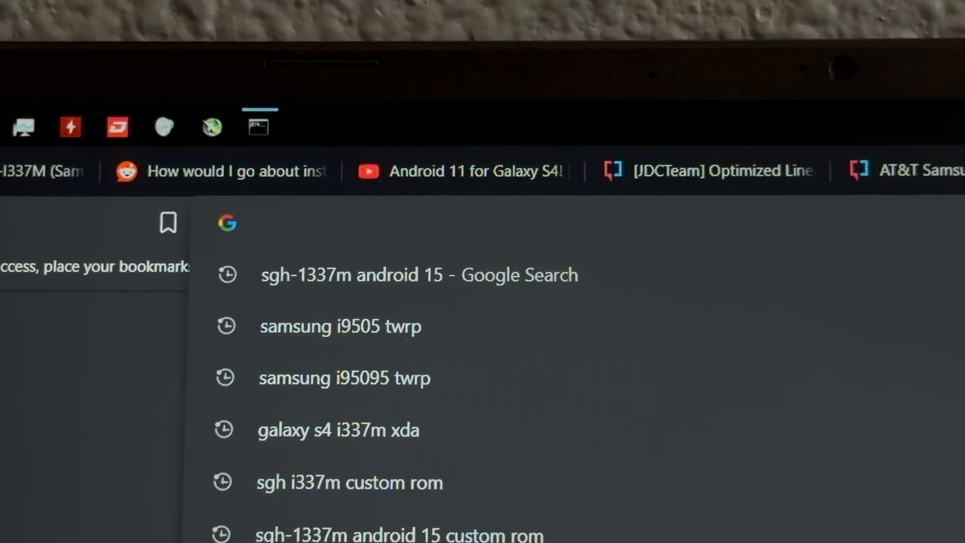
Search Brave for 'galaxy s4 how to enter download mode'.
text(galaxy s4 how to)
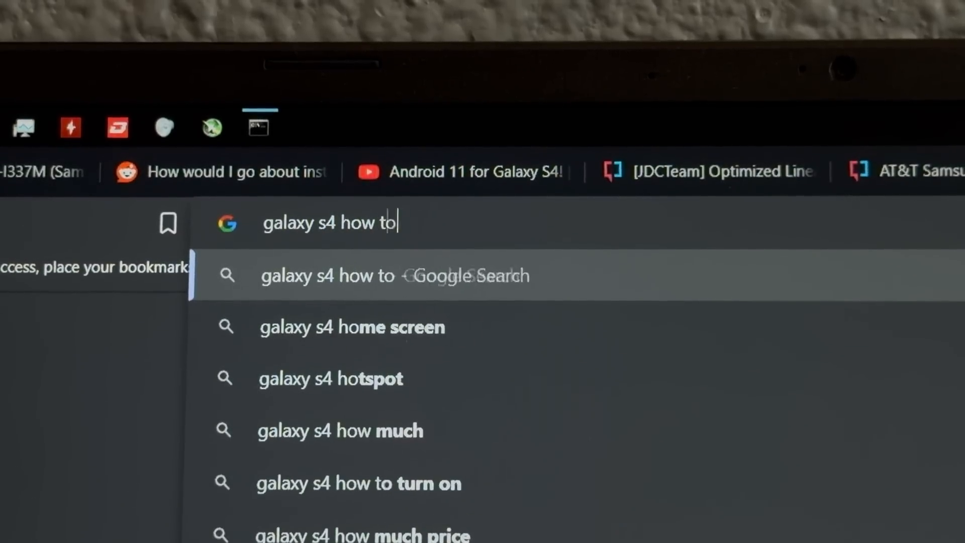
text(enter ddownload)
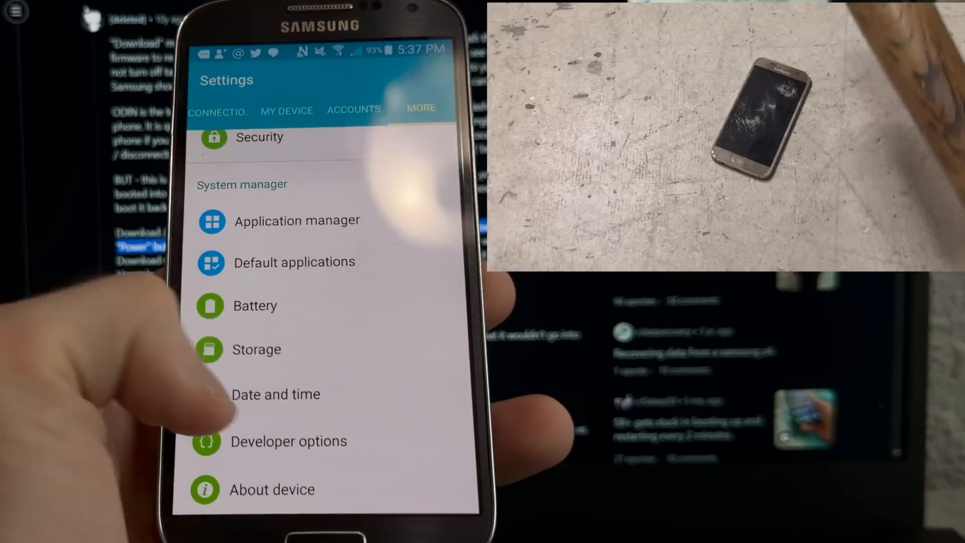
Enable USB debugging in Developer options and boot the Galaxy S4 into Download mode.
click(287, 441)
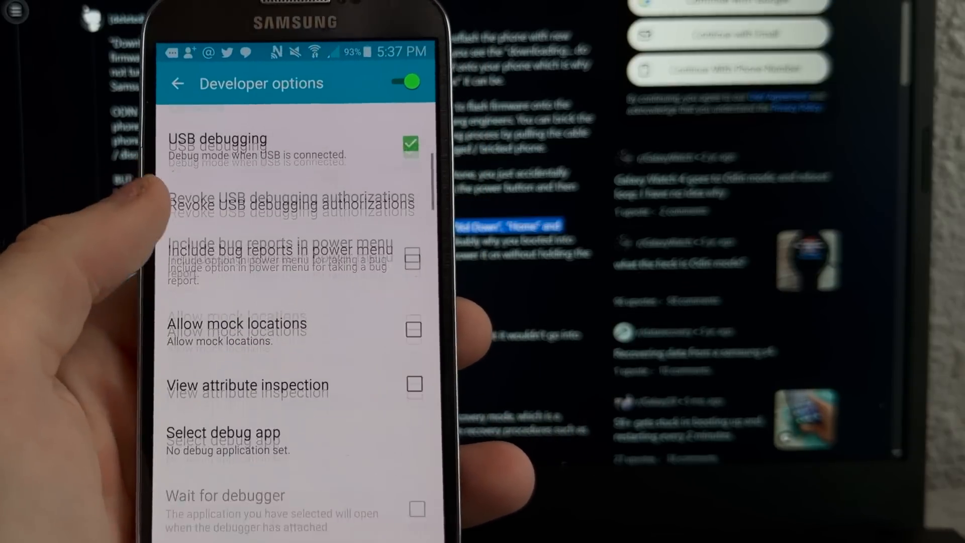
scroll(down, 3)
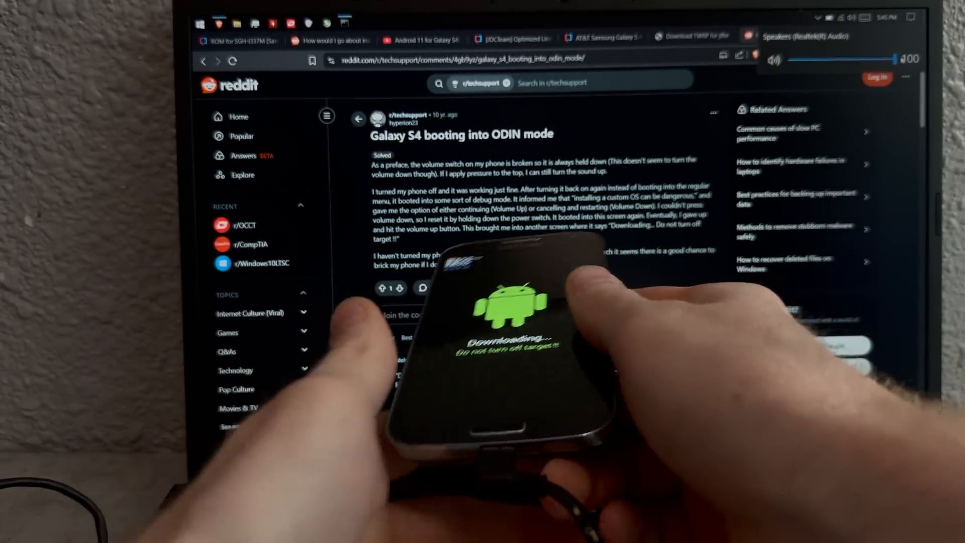
click(193, 68)
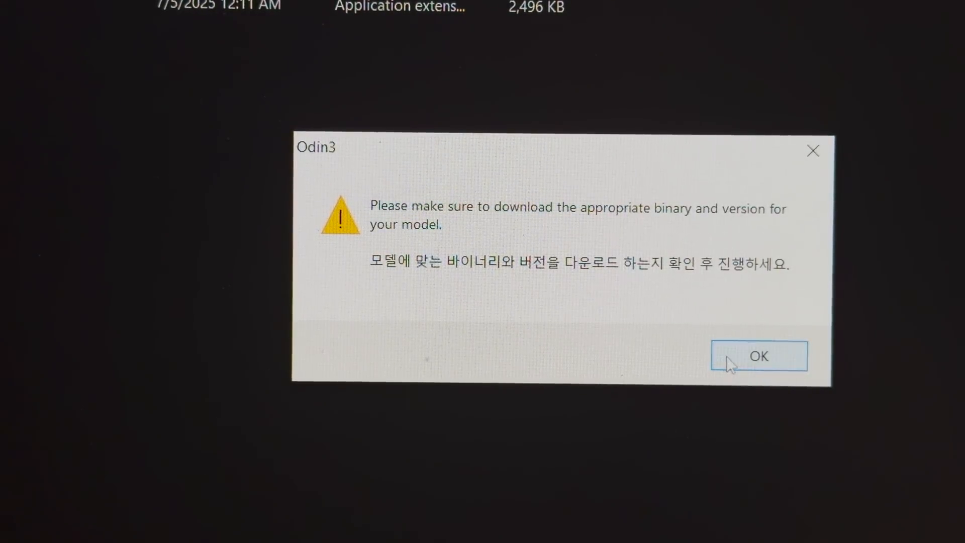
Dismiss the Odin3 warning, review Options, enable the AP slot and start flashing.
click(758, 355)
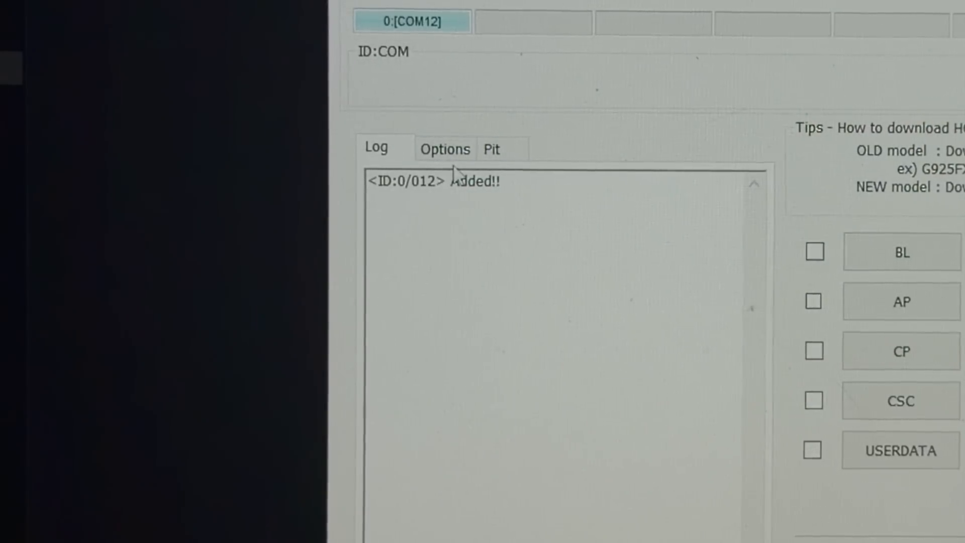
click(445, 148)
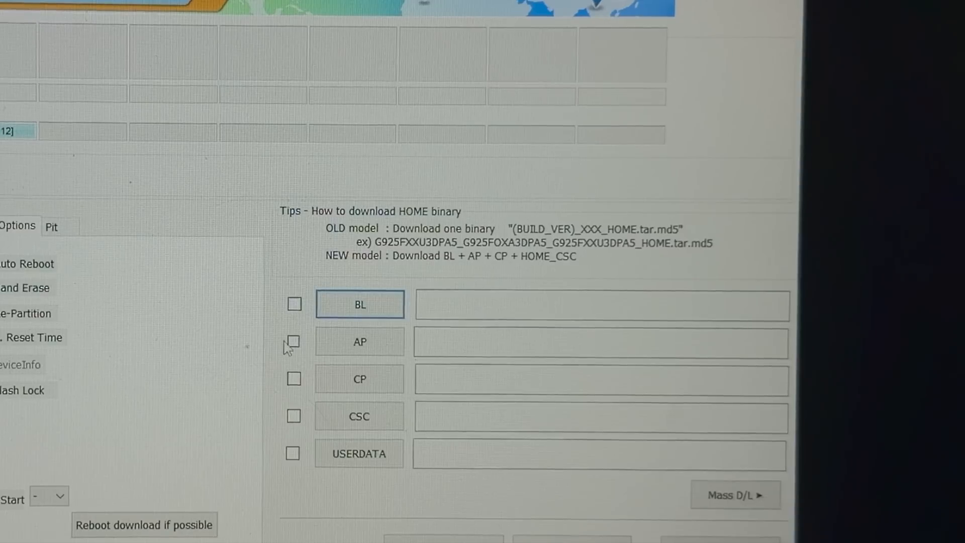
click(358, 342)
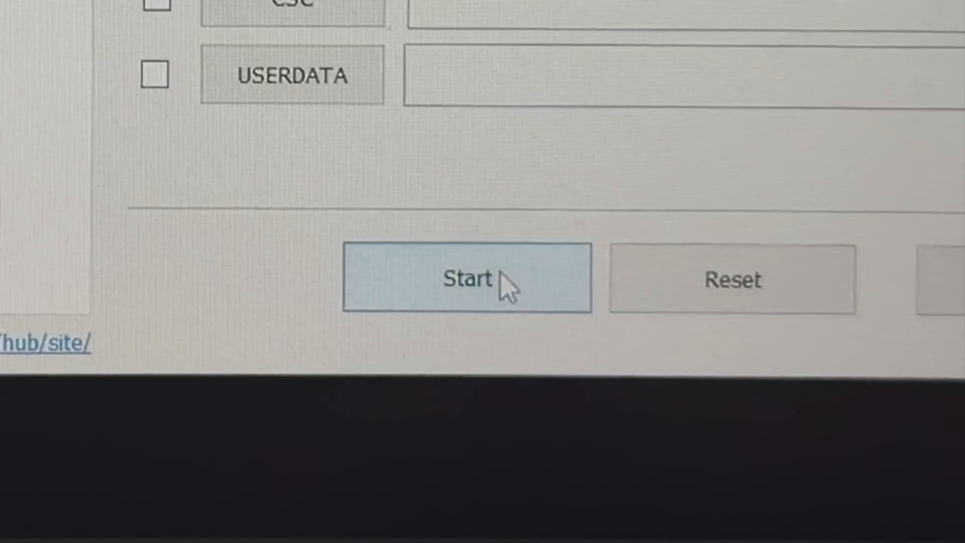
click(466, 278)
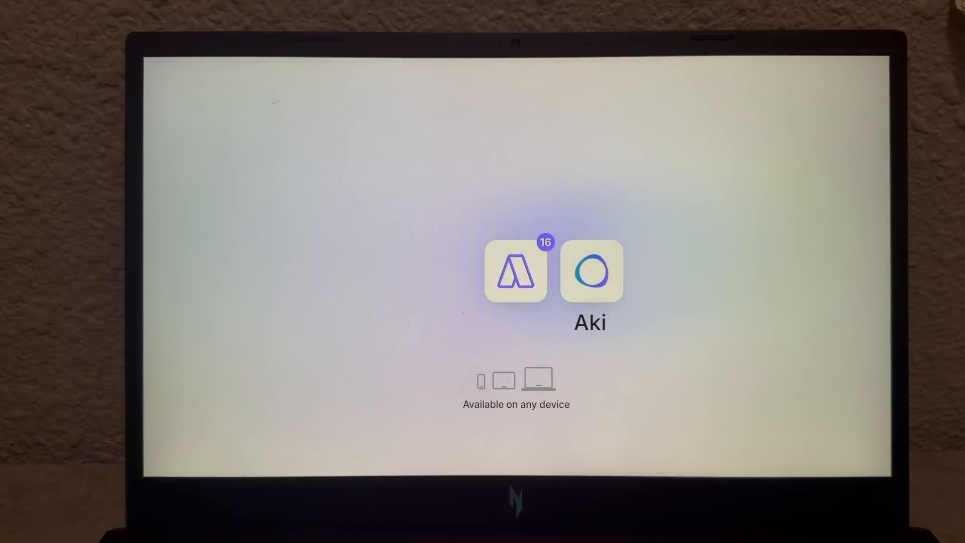
Show the Akiflow Focus time block merging personal and work calendars.
click(515, 272)
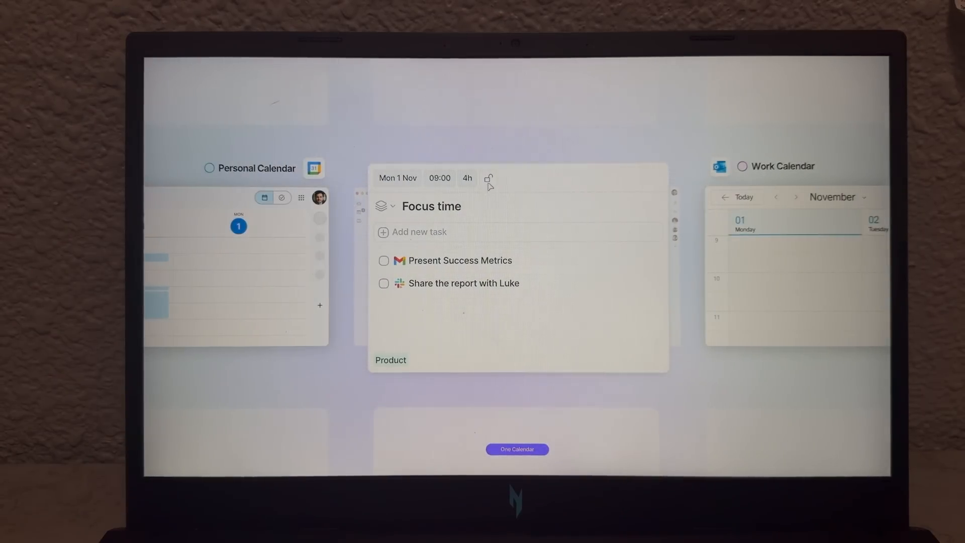
Add the 'Call Mom every weekend on Saturday at 11AM' reminder, complete Check feedback, rate today.
click(488, 178)
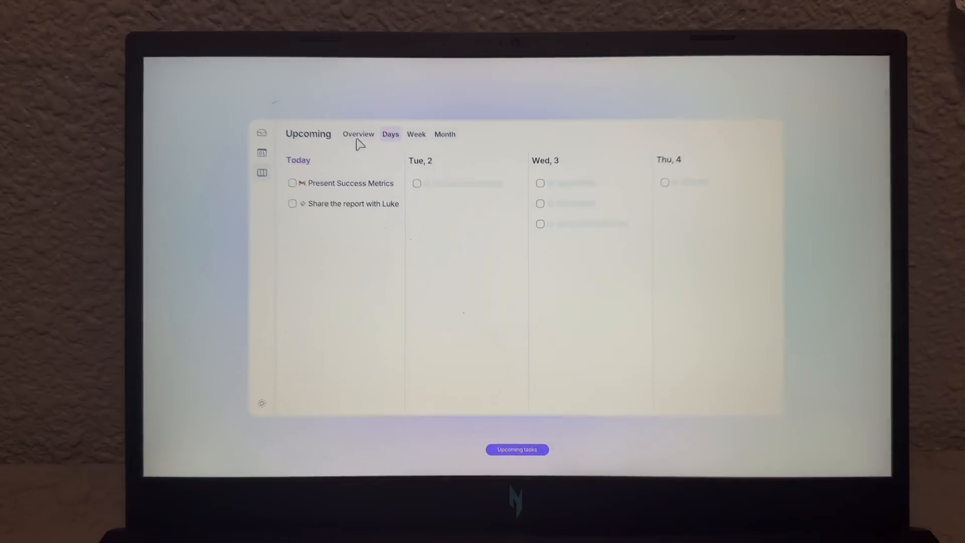
click(357, 133)
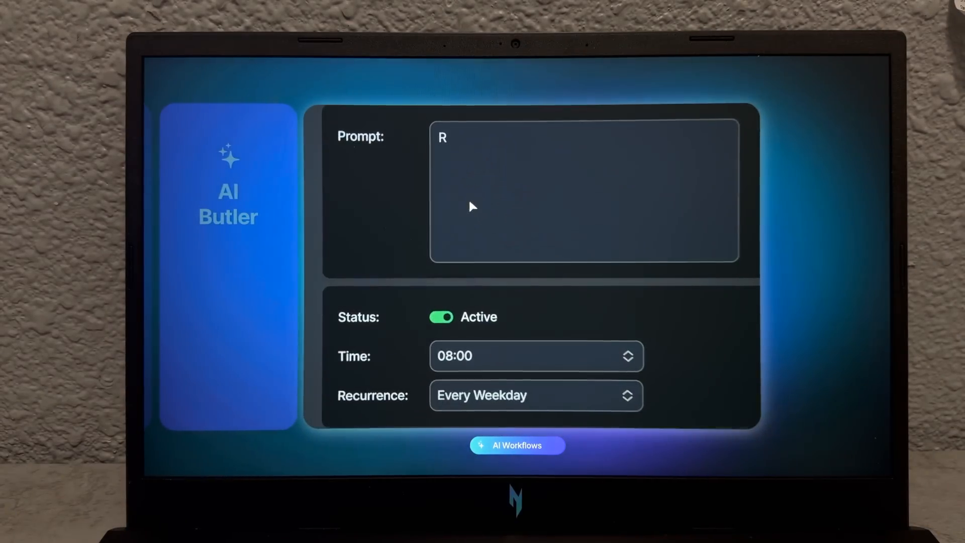
text(Remind me to Call Mom every weekend on Saturday at 11AM)
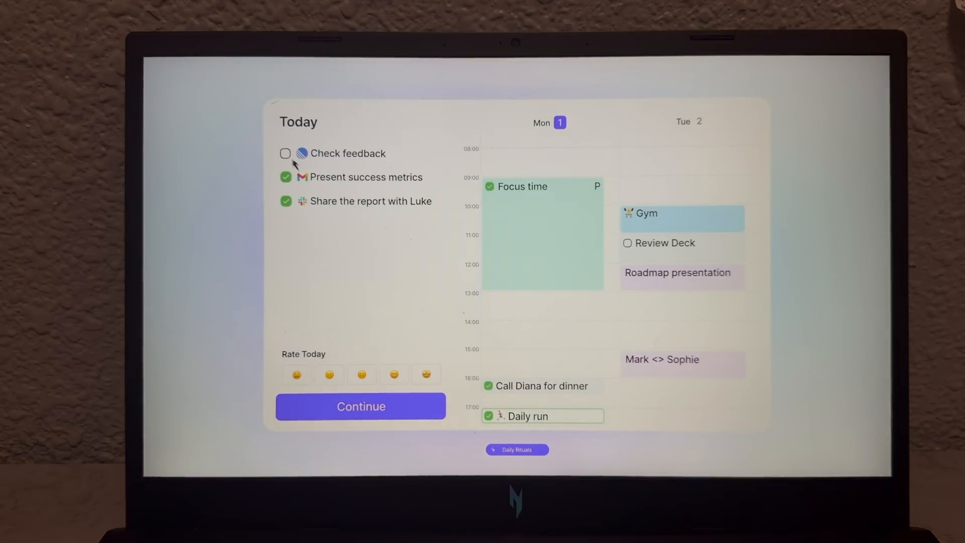
click(285, 153)
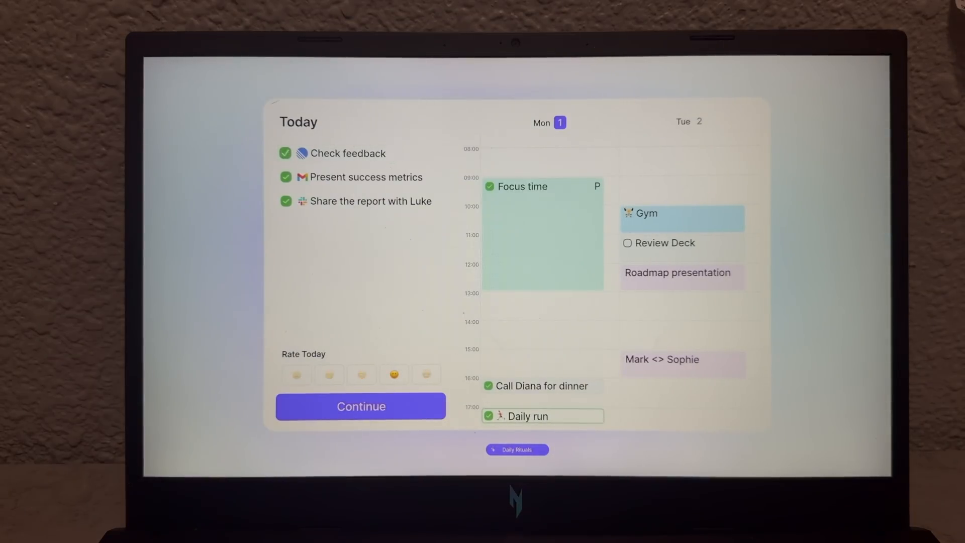
click(361, 406)
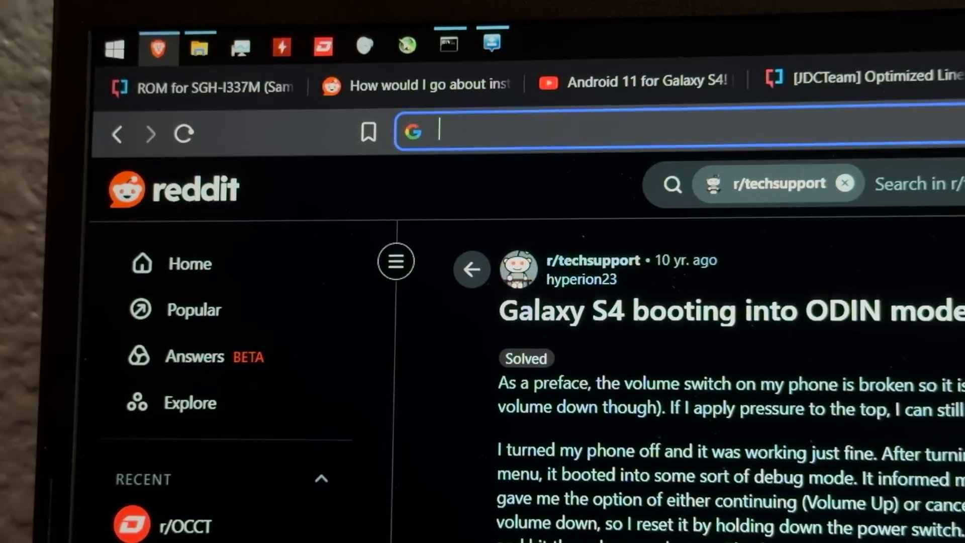
Search Brave for 'galaxy s4 i9505 custom roms xda'.
text(gala)
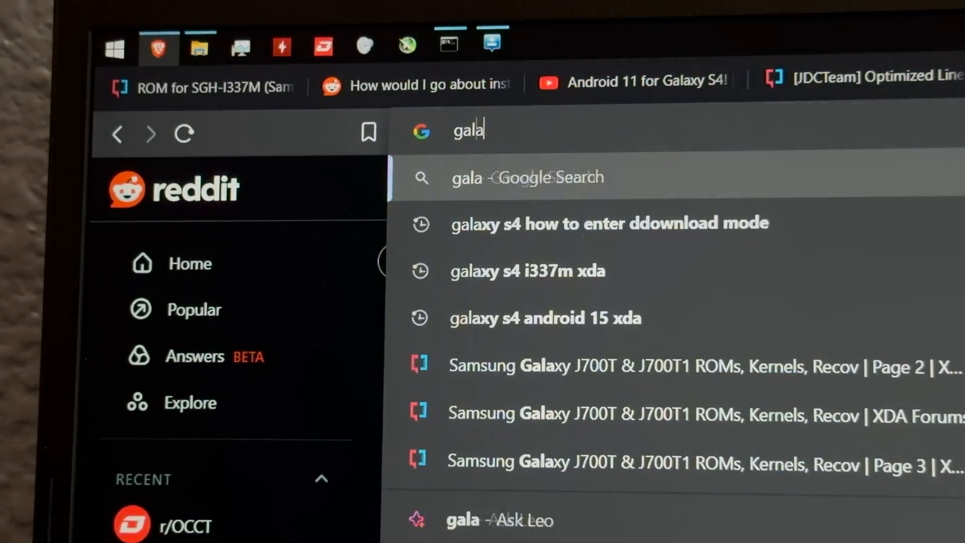
key(Backspace)
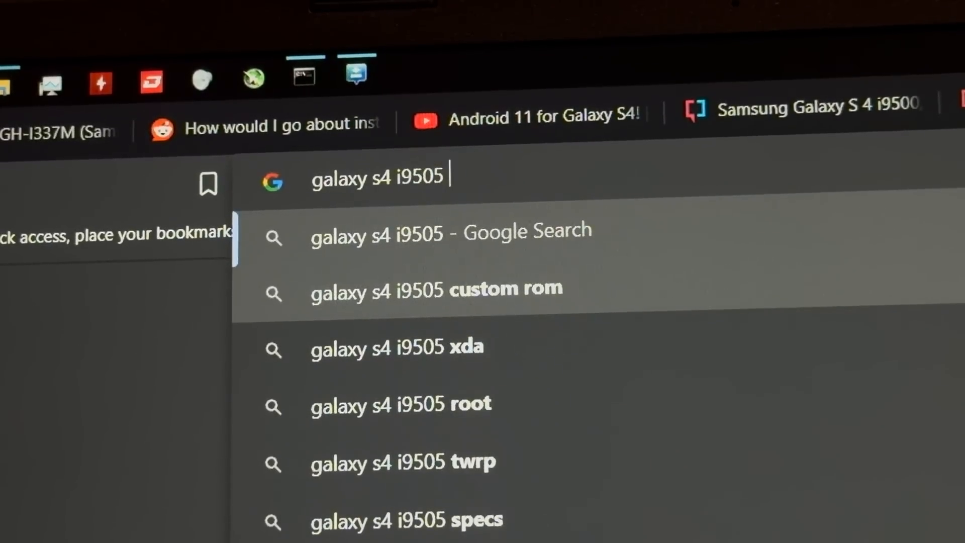
text(custom roms xda)
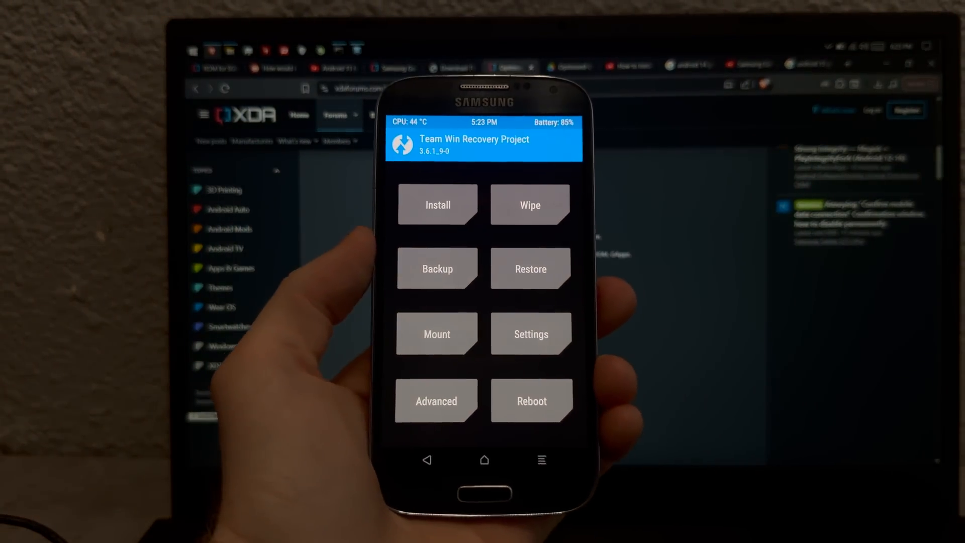
Enter TWRP's ADB Sideload and type the adb sideload command for the ROM zip.
click(436, 400)
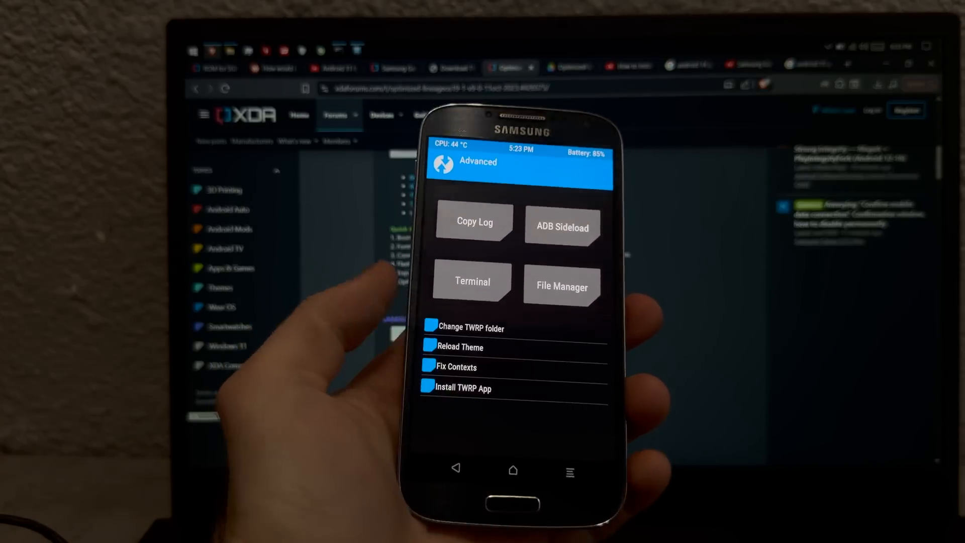
click(561, 226)
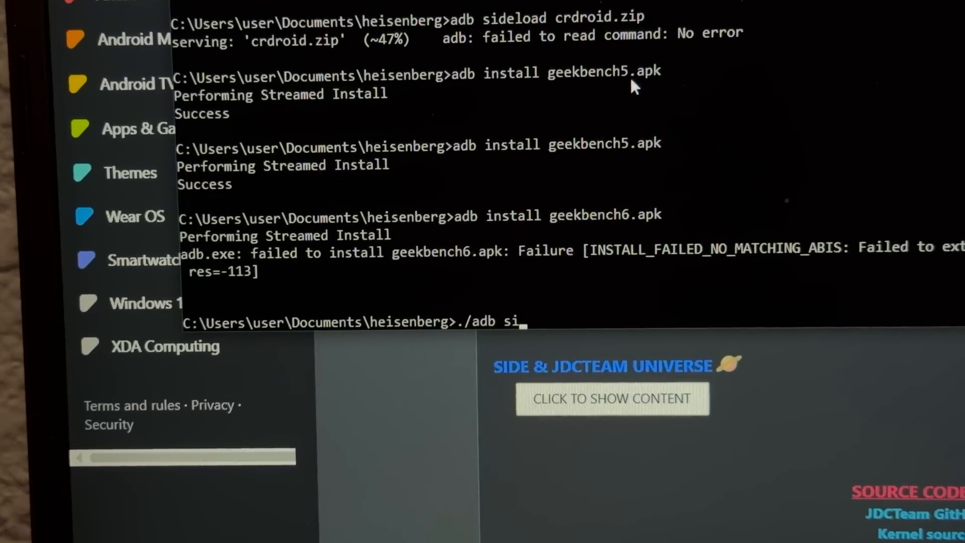
text(deload)
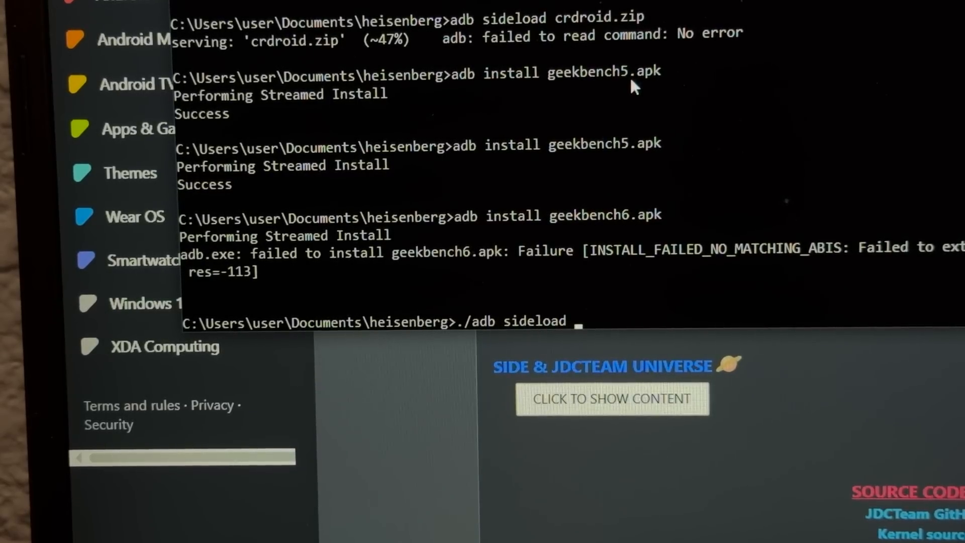
text(s4a)
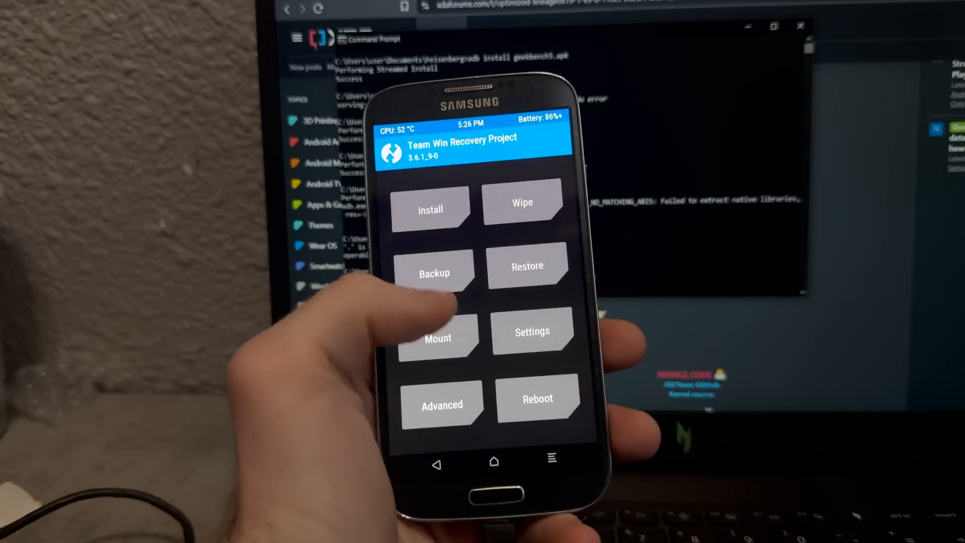
From TWRP's main menu, go to Advanced and start ADB Sideload again.
click(441, 405)
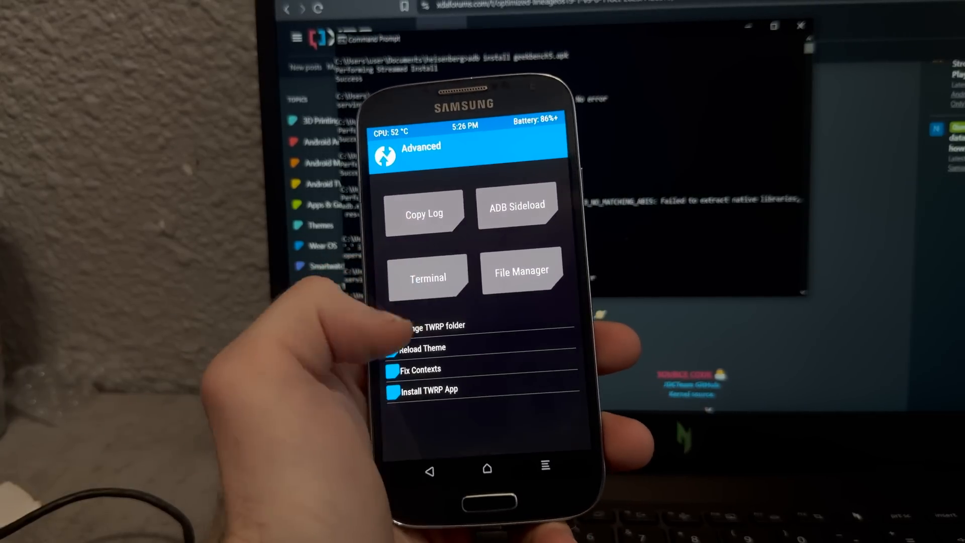
click(517, 204)
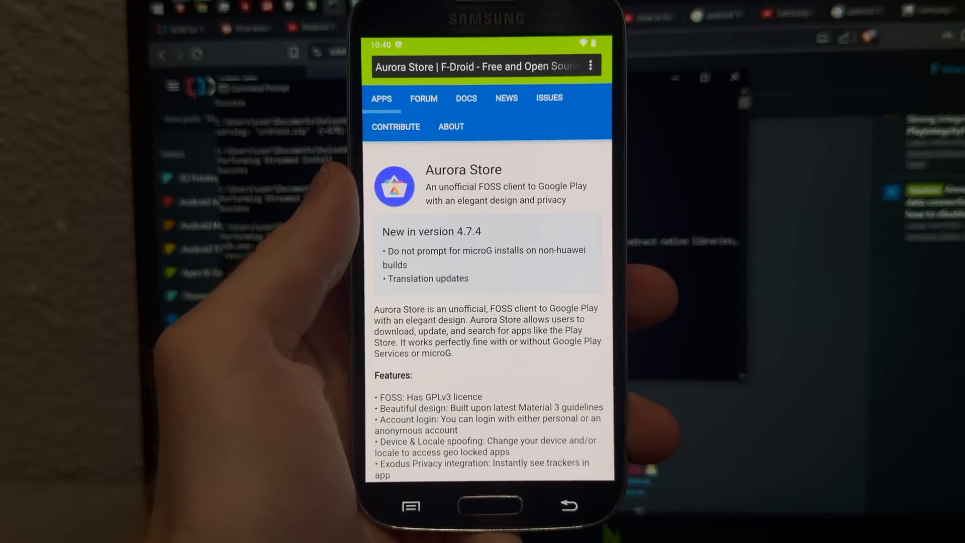
Install Aurora Store, then Roblox, ChatGPT, Clash Royale and Brawl Stars through it.
scroll(down, 3)
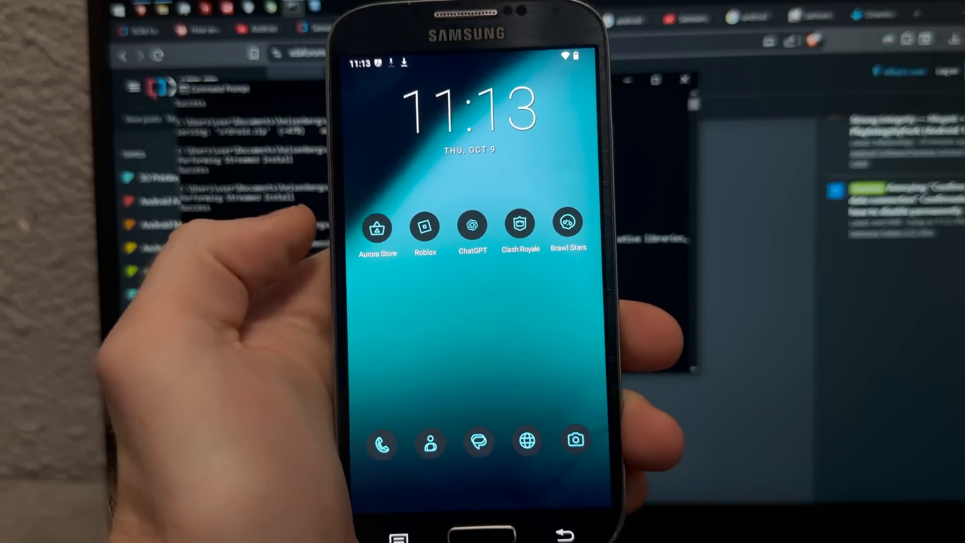
click(424, 226)
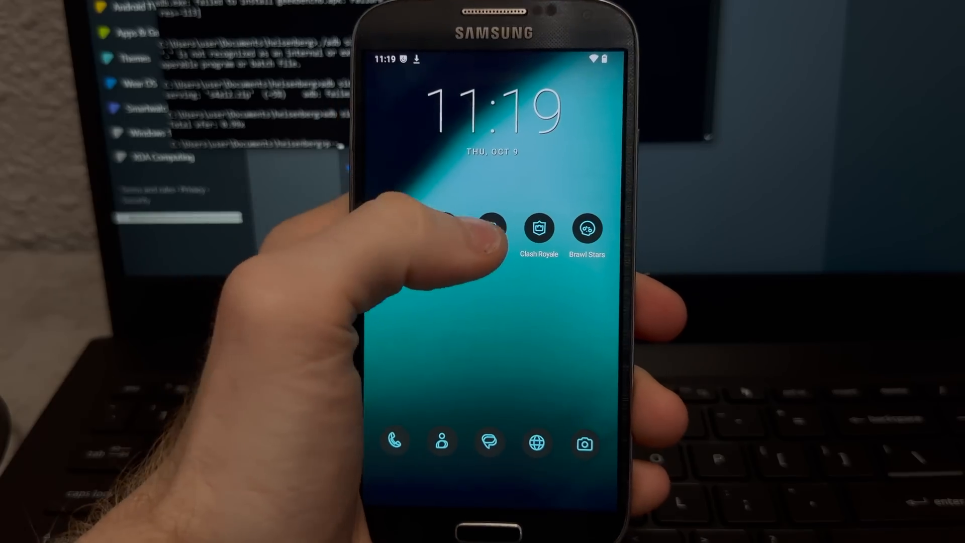
Launch Brawl Stars from the home screen and reach its opening tutorial match in landscape.
click(489, 227)
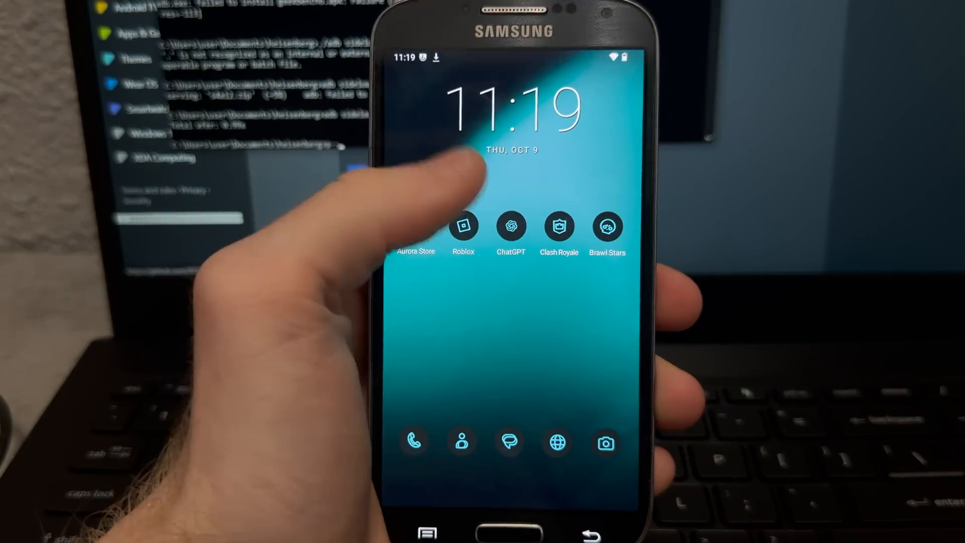
click(557, 226)
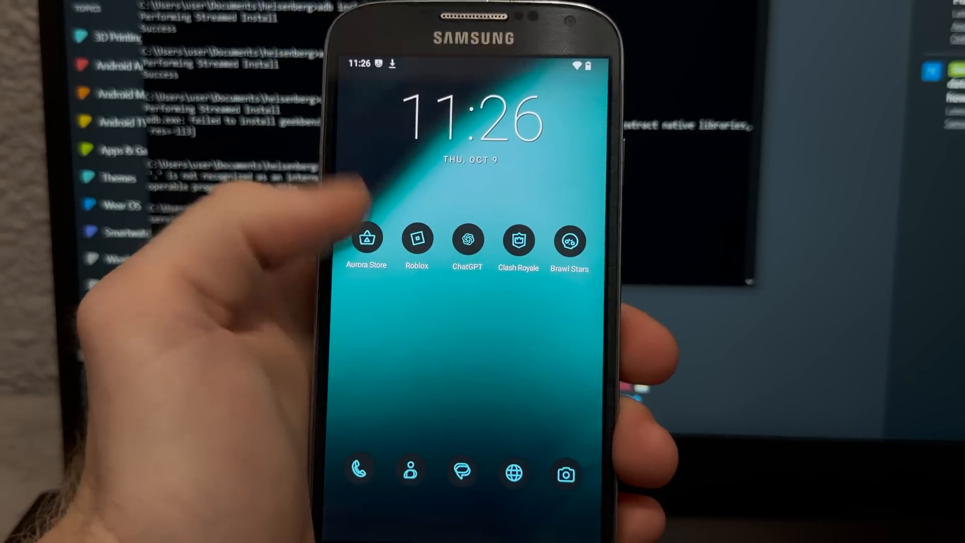
click(569, 239)
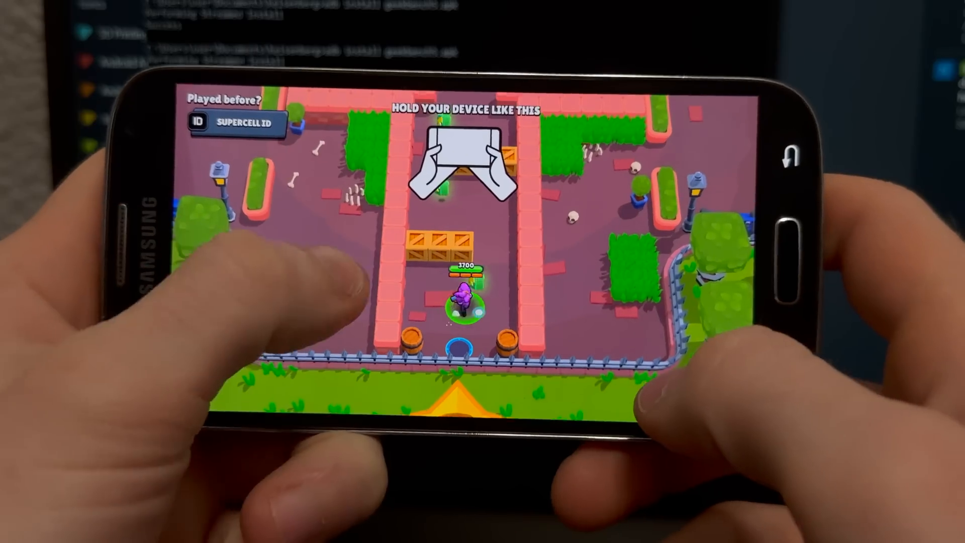